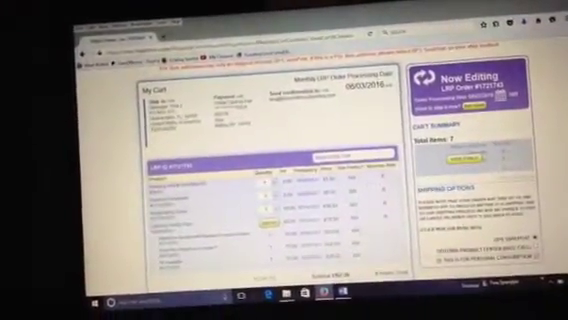
scroll("down", 3)
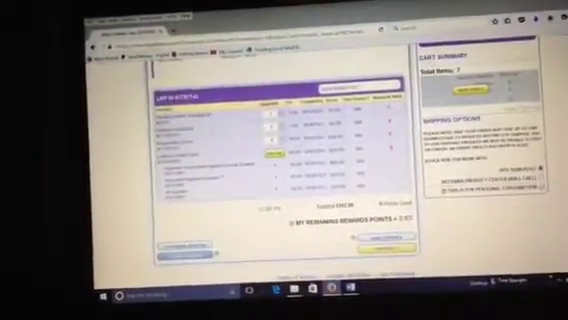